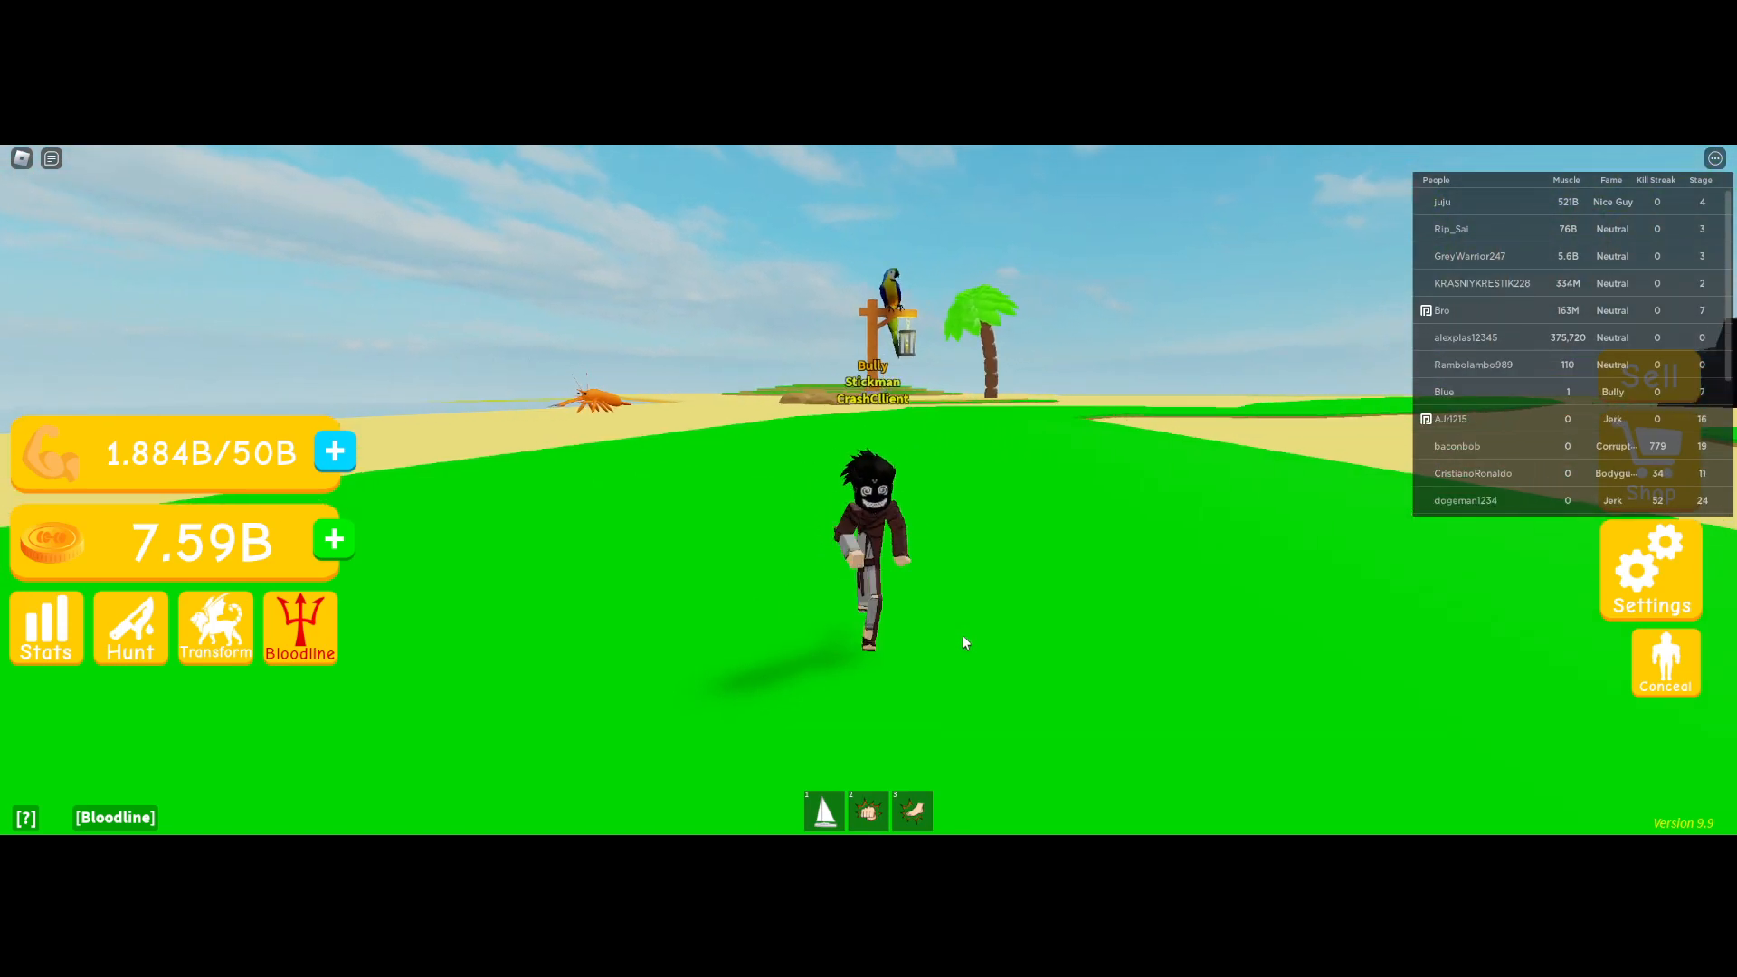
Train muscle to 2.357B, then check the Bloodline panel showing Hercules unlocked and close it.
key("Escape")
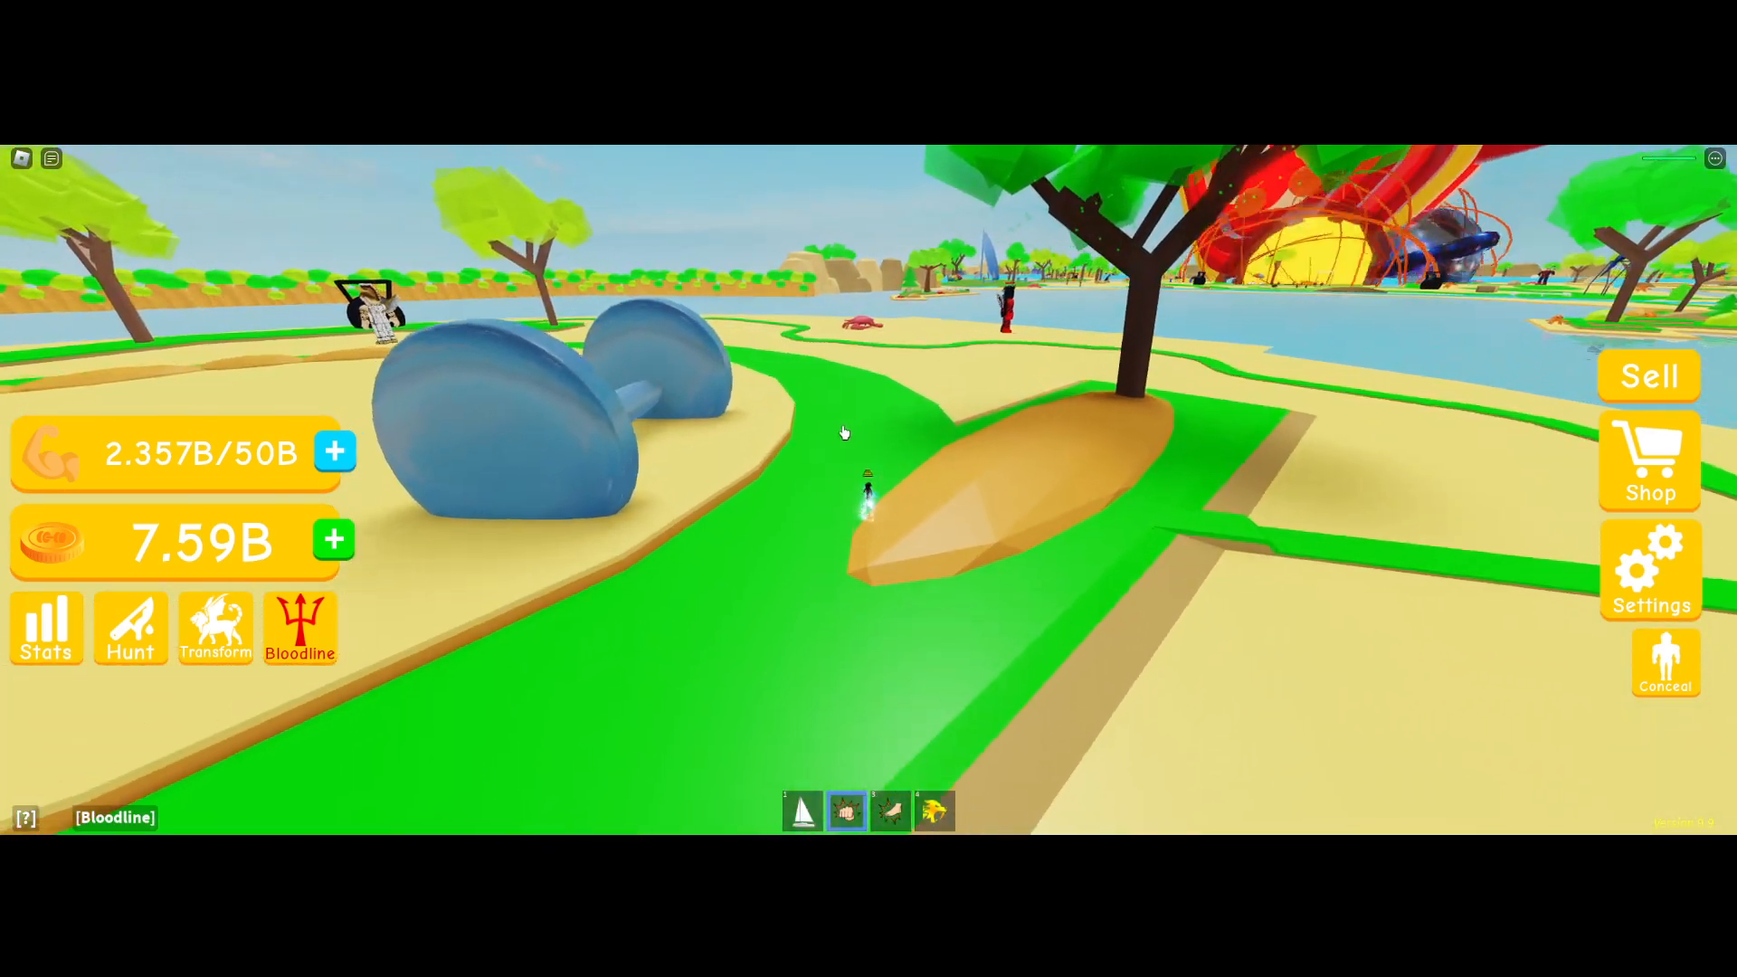
left_click(300, 628)
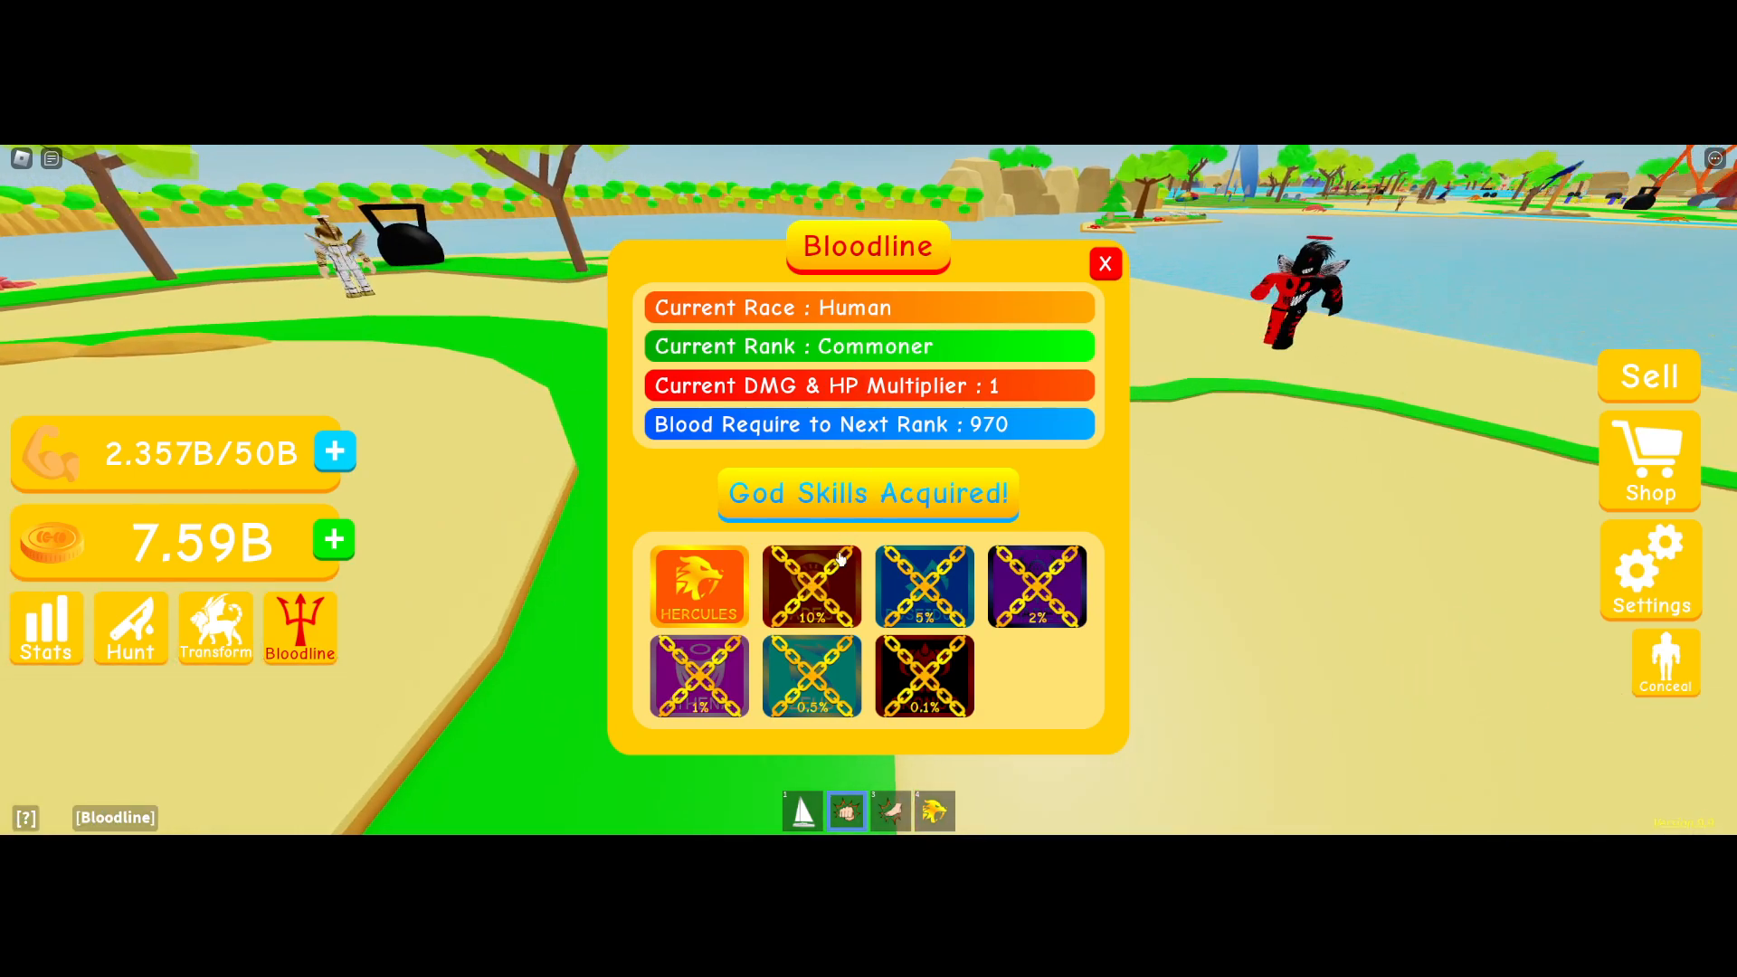
left_click(1105, 264)
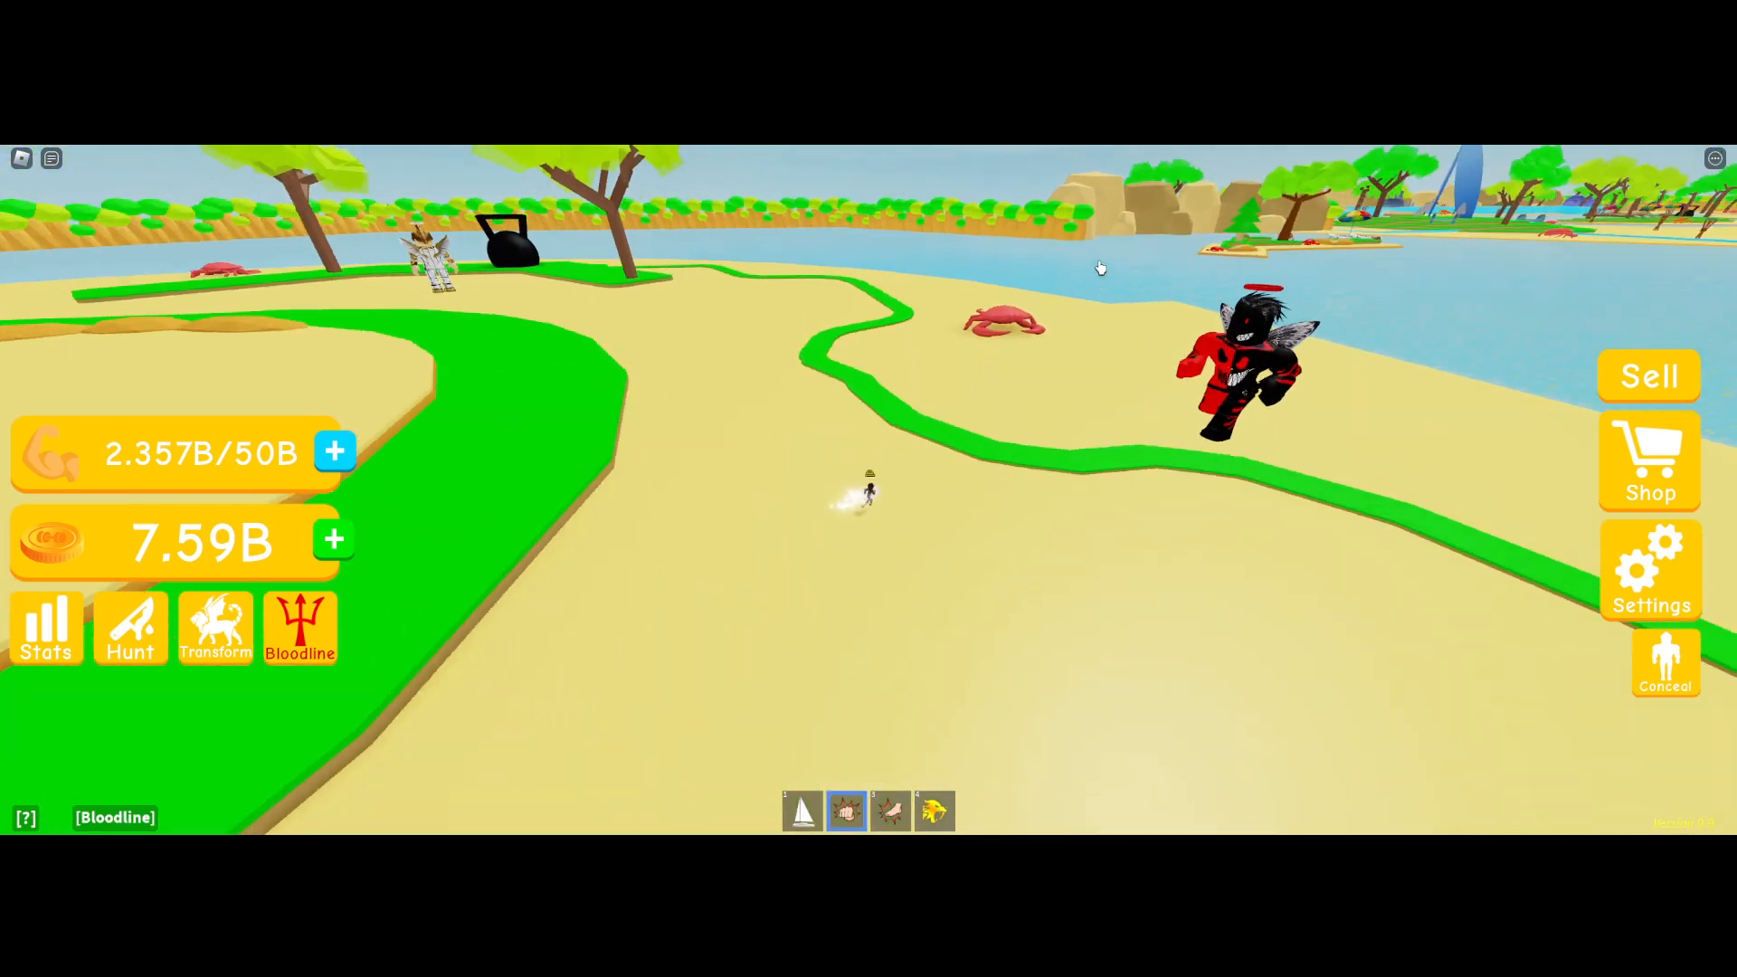